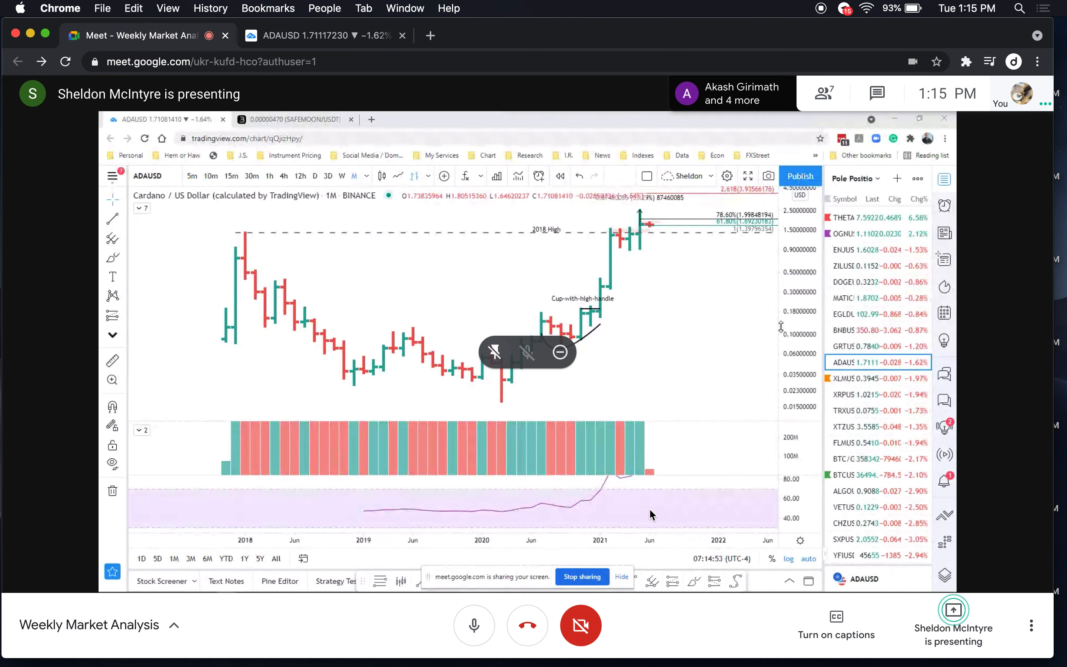
mouse_move(994, 358)
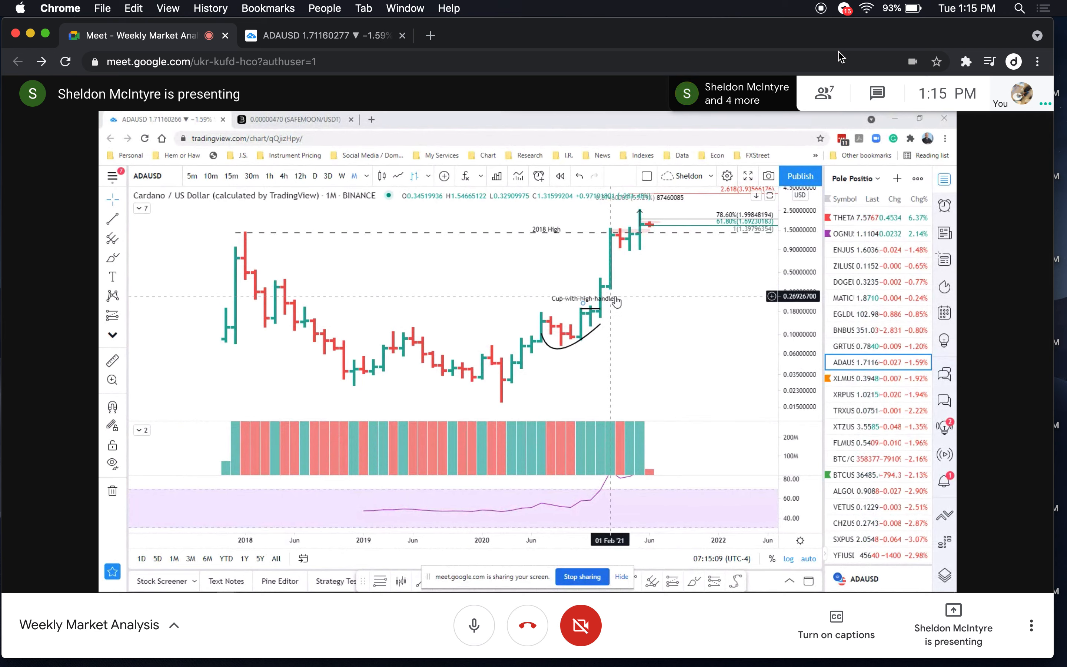
mouse_move(619, 298)
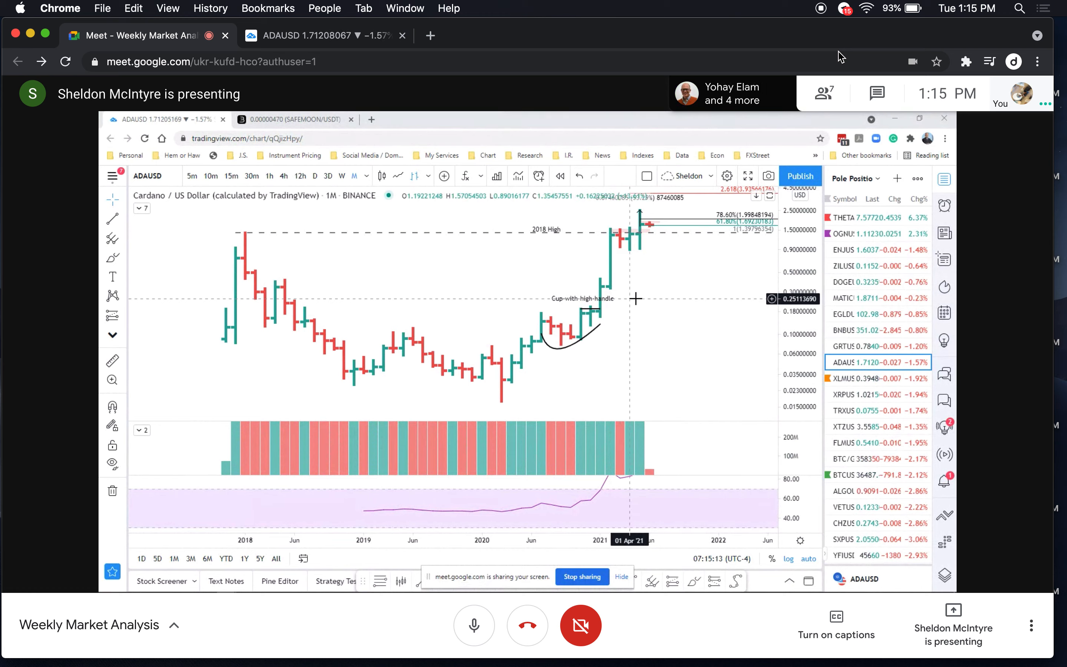
mouse_move(638, 298)
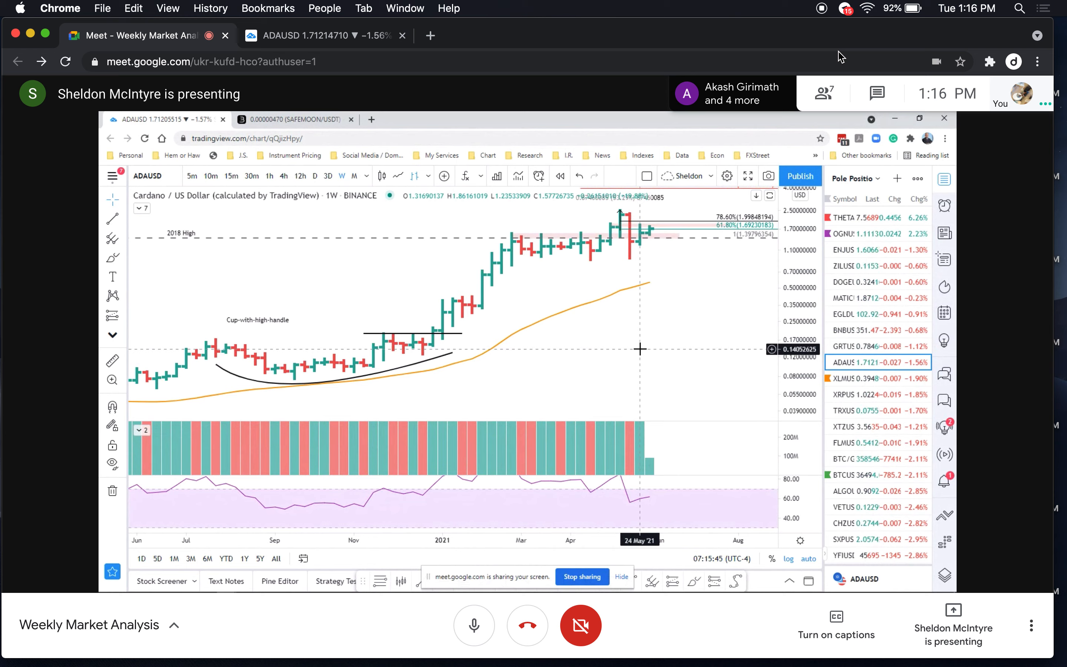
mouse_move(632, 350)
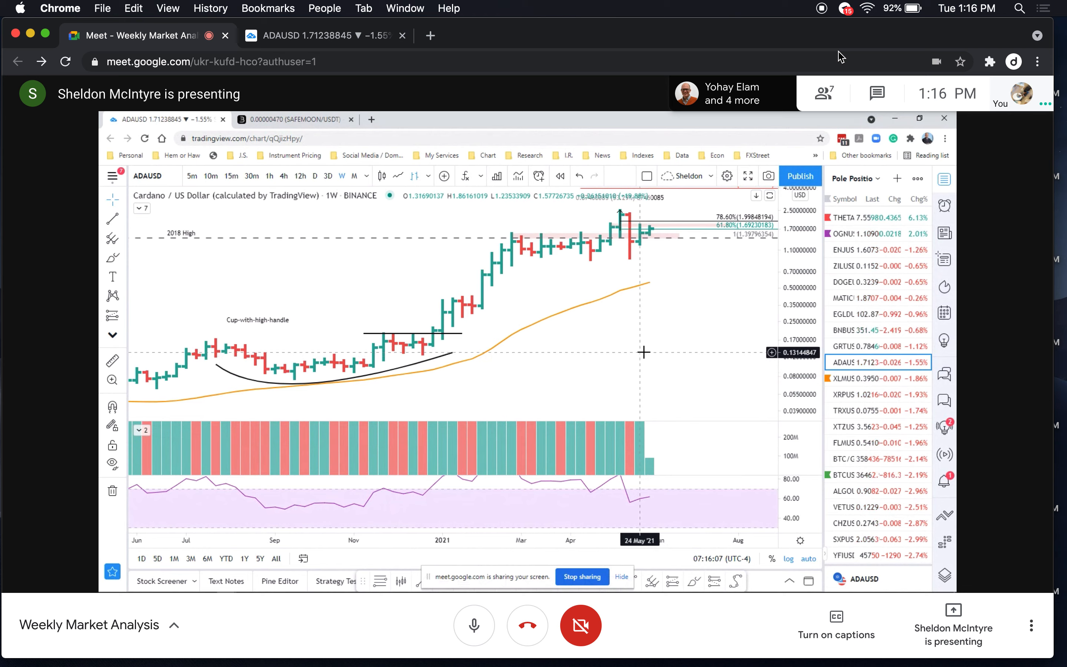
mouse_move(650, 354)
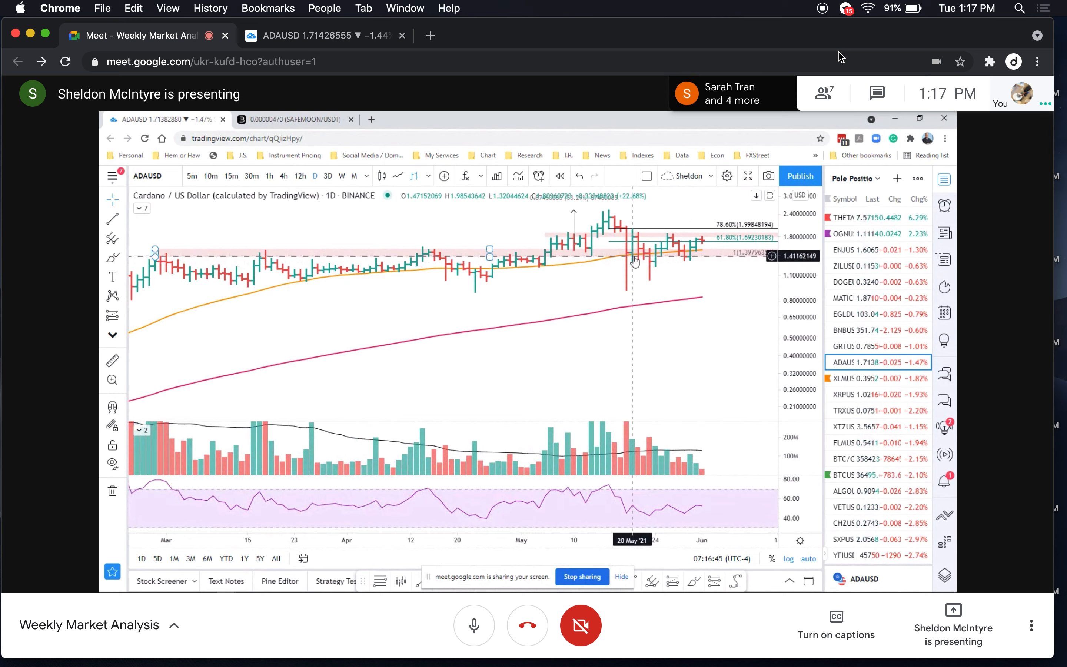
mouse_move(638, 258)
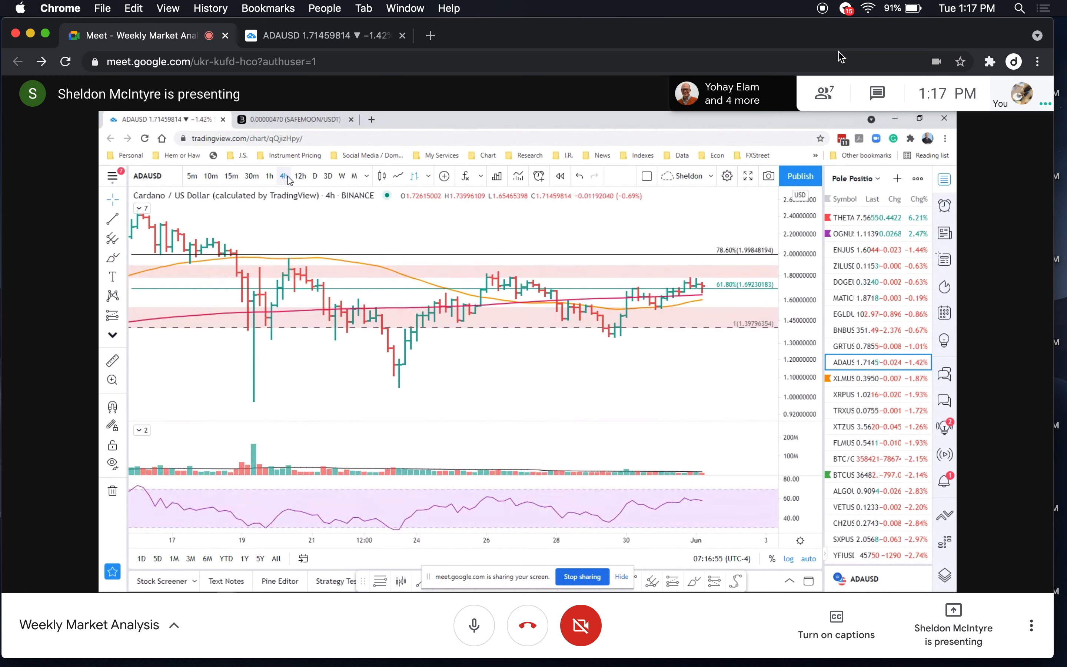
Return the ADAUSD chart to daily candles after briefly checking the 4h view.
left_click(313, 176)
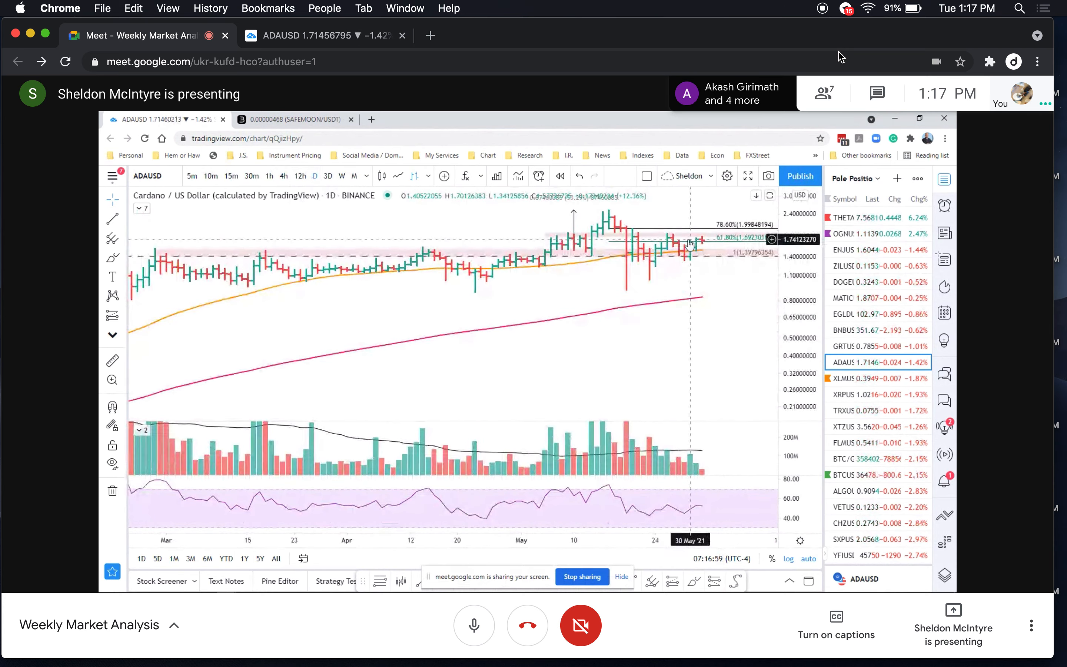
mouse_move(714, 245)
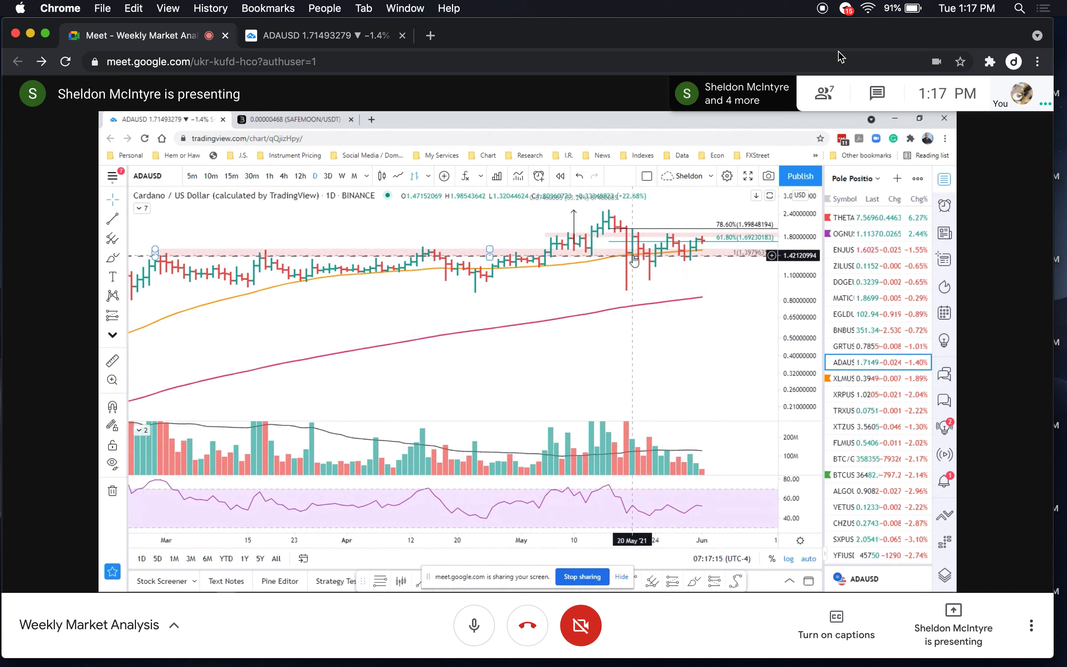
mouse_move(686, 263)
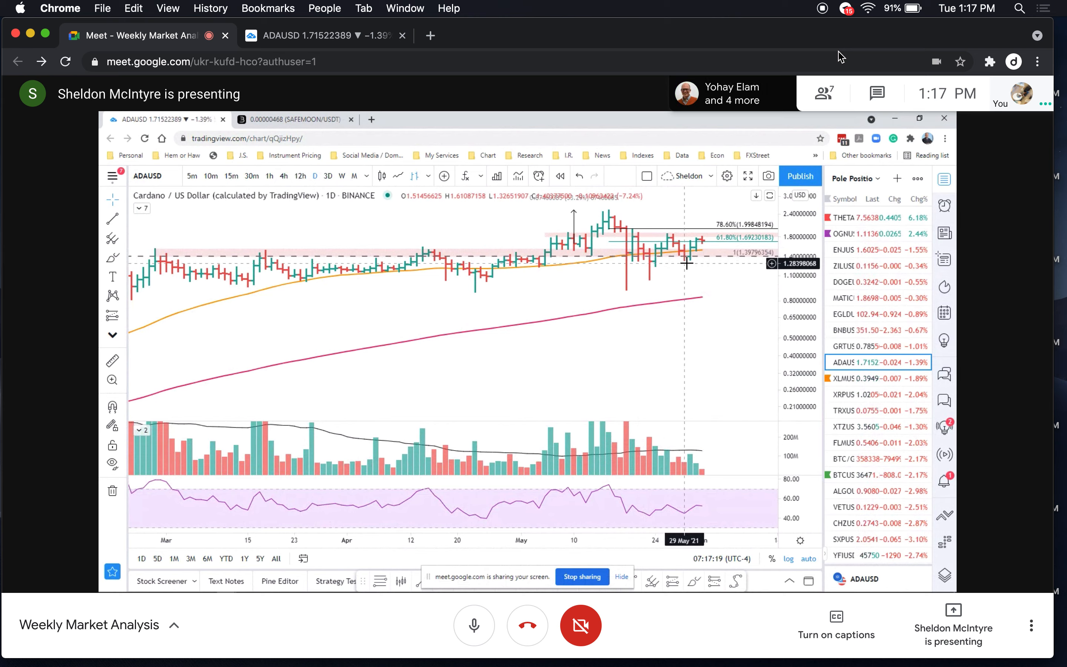
mouse_move(689, 264)
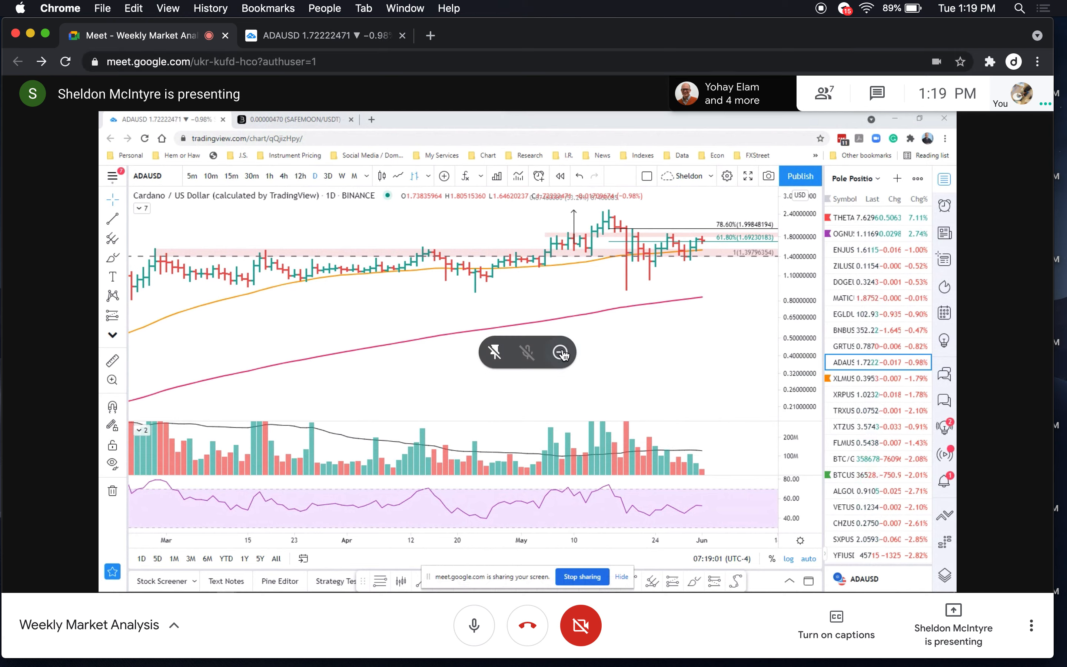
mouse_move(561, 352)
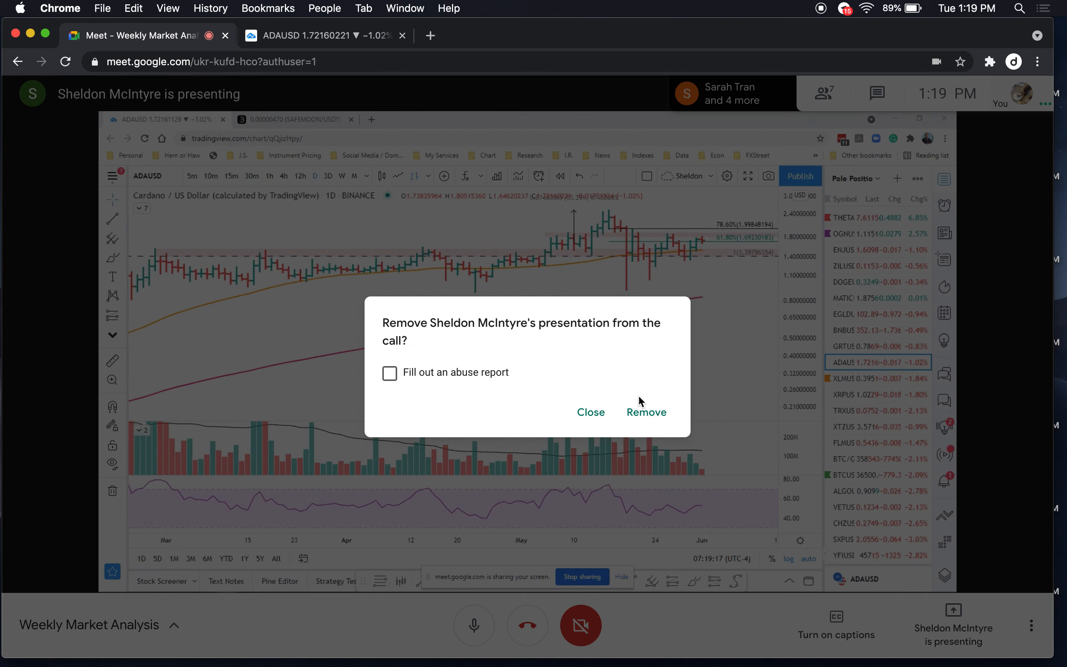
Confirm removing your presentation so another participant can share their screen.
left_click(645, 412)
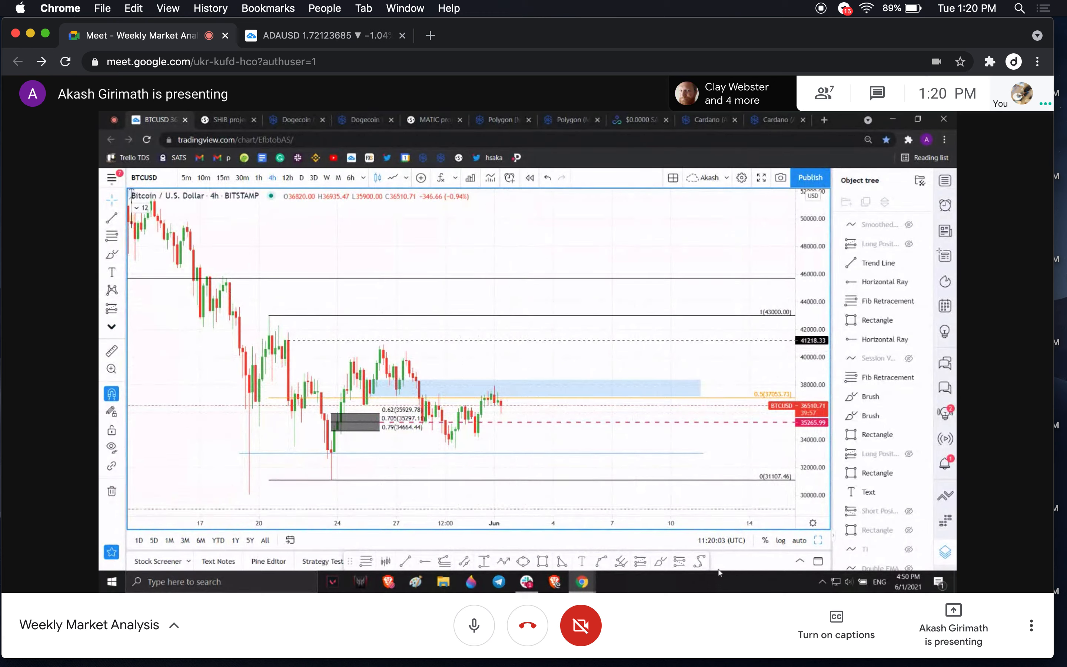
Sketch a freehand brush mark near the latest BTCUSD 4h candles around the 35800 level.
left_click(490, 405)
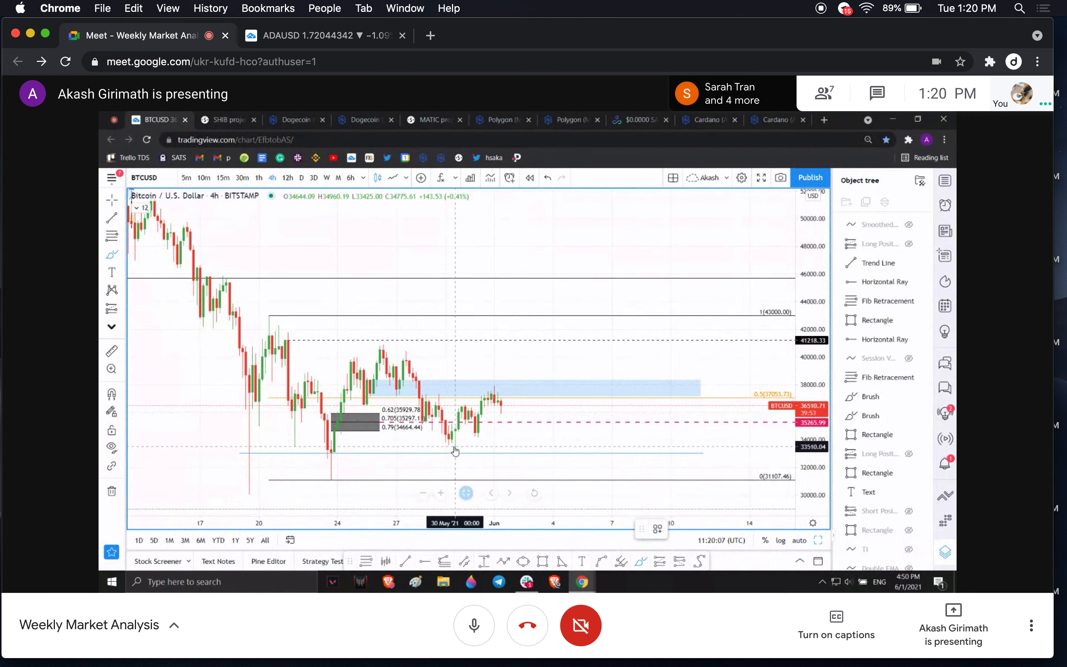
left_click_drag(453, 450, 521, 435)
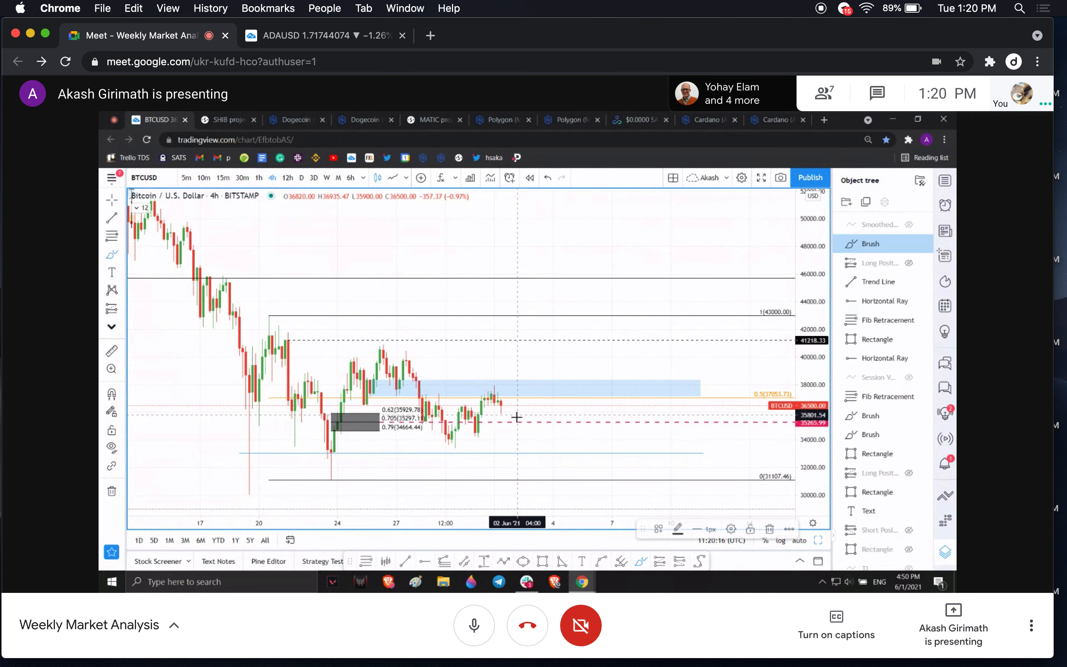
left_click_drag(527, 425, 564, 340)
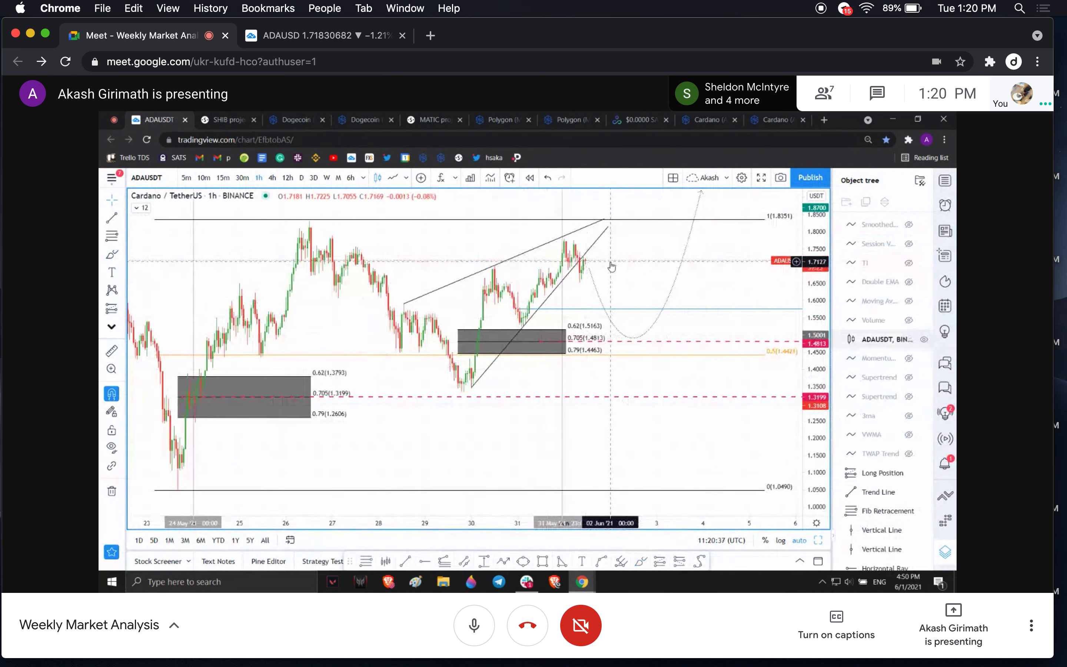
left_click_drag(613, 266, 660, 340)
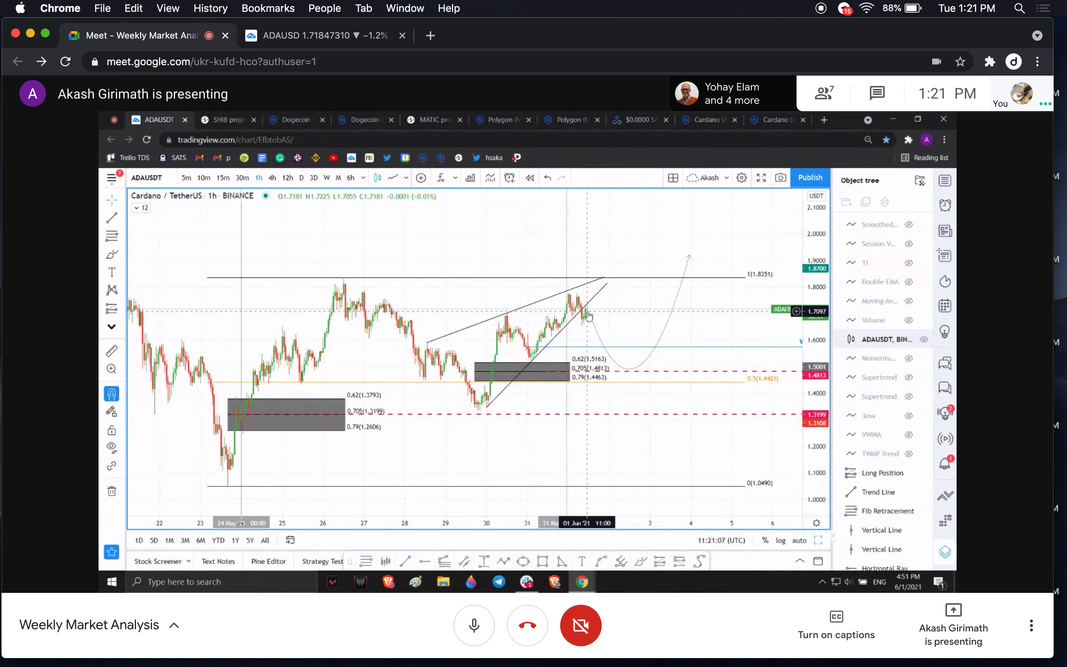
mouse_move(638, 313)
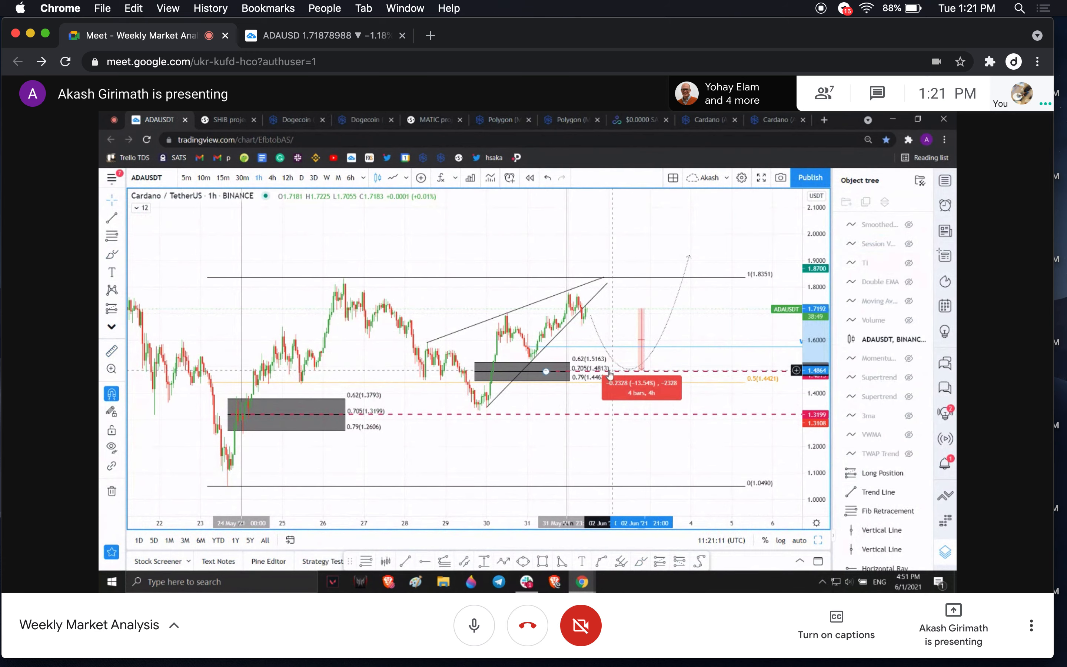
mouse_move(684, 257)
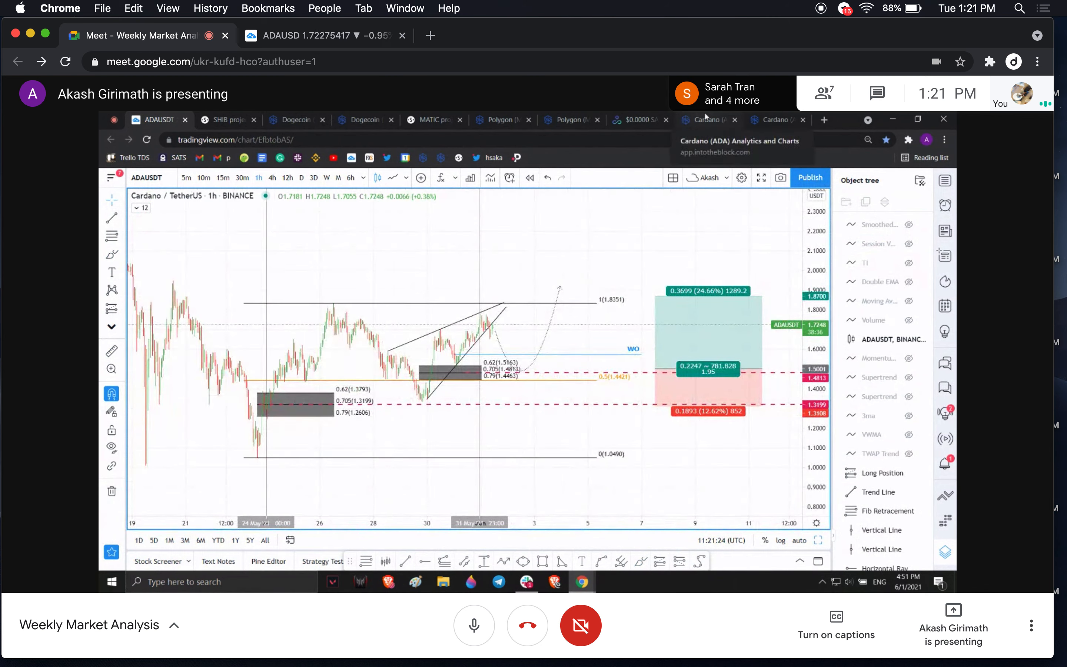
left_click(707, 120)
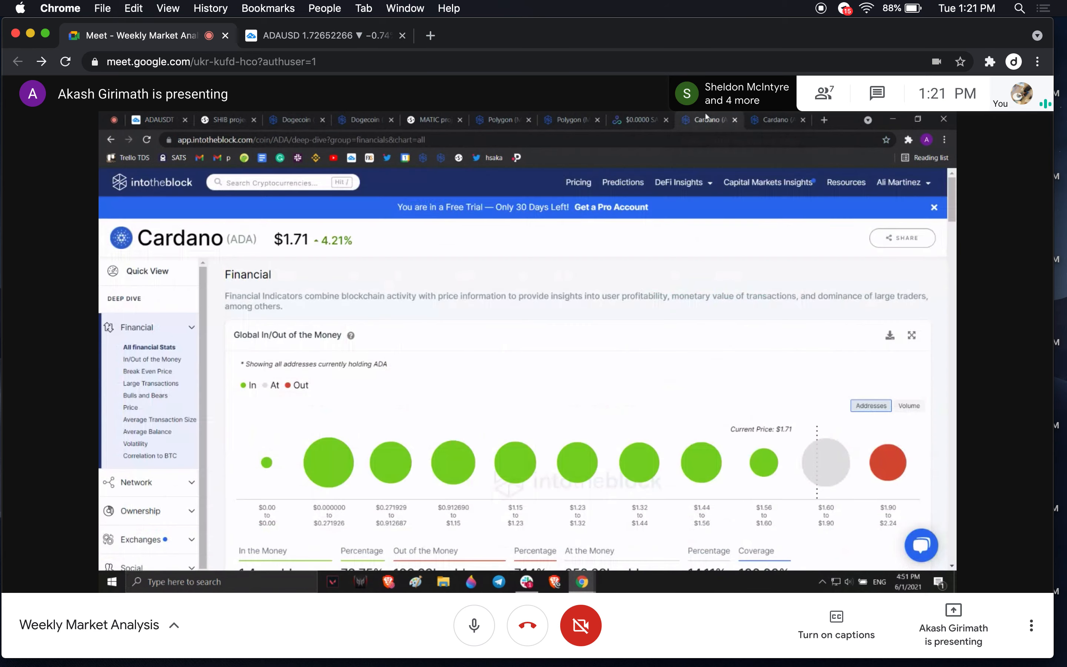
scroll("down", 3)
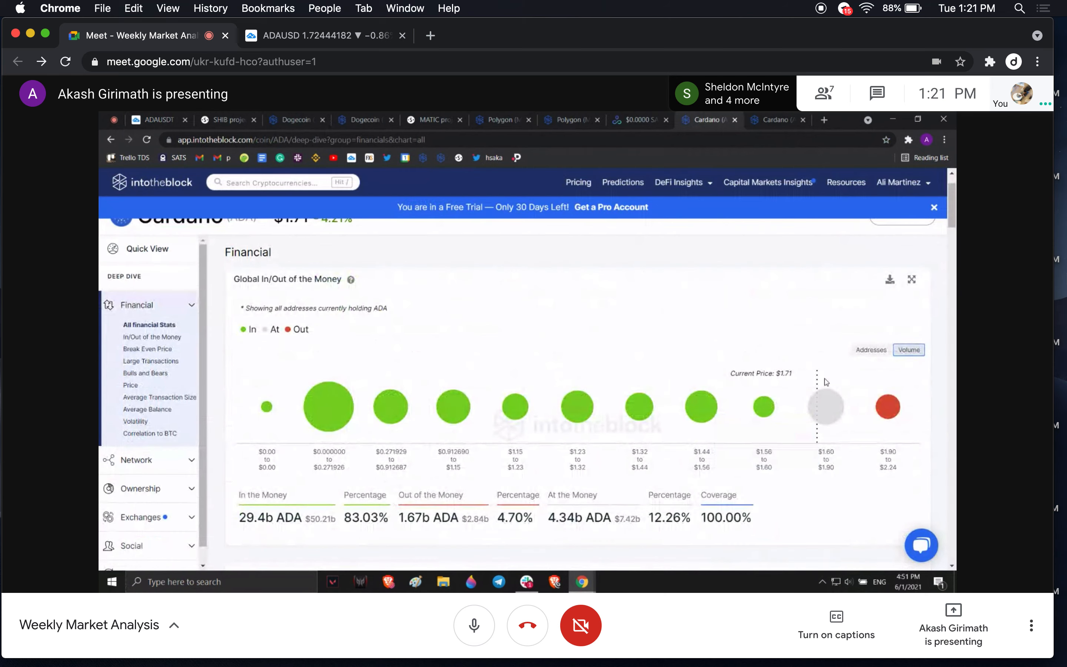
scroll("down", 3)
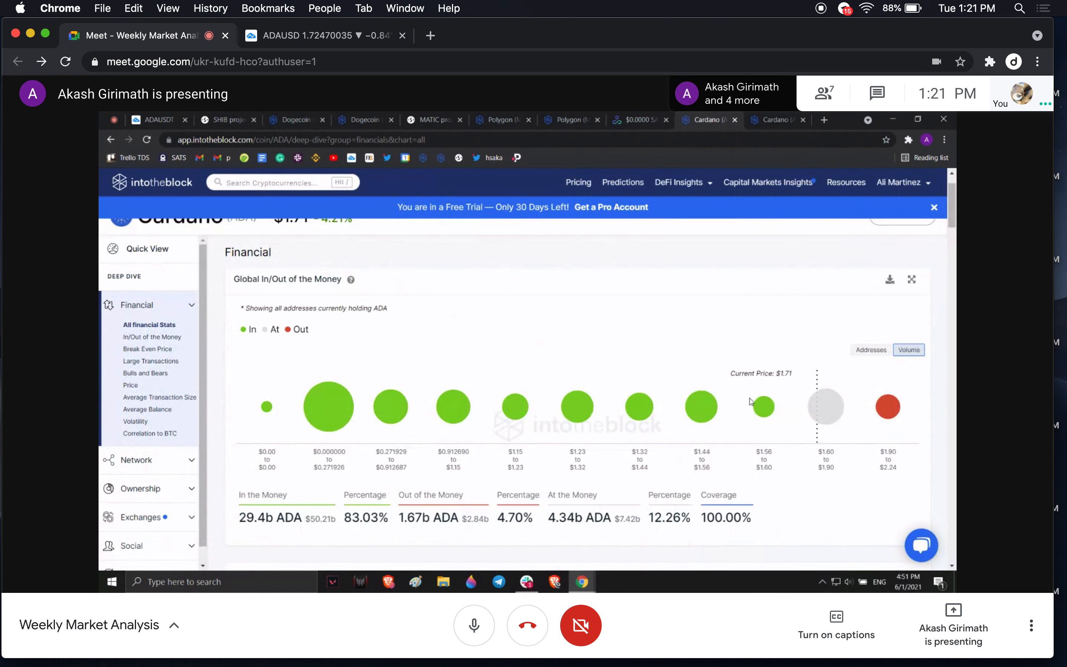
mouse_move(888, 406)
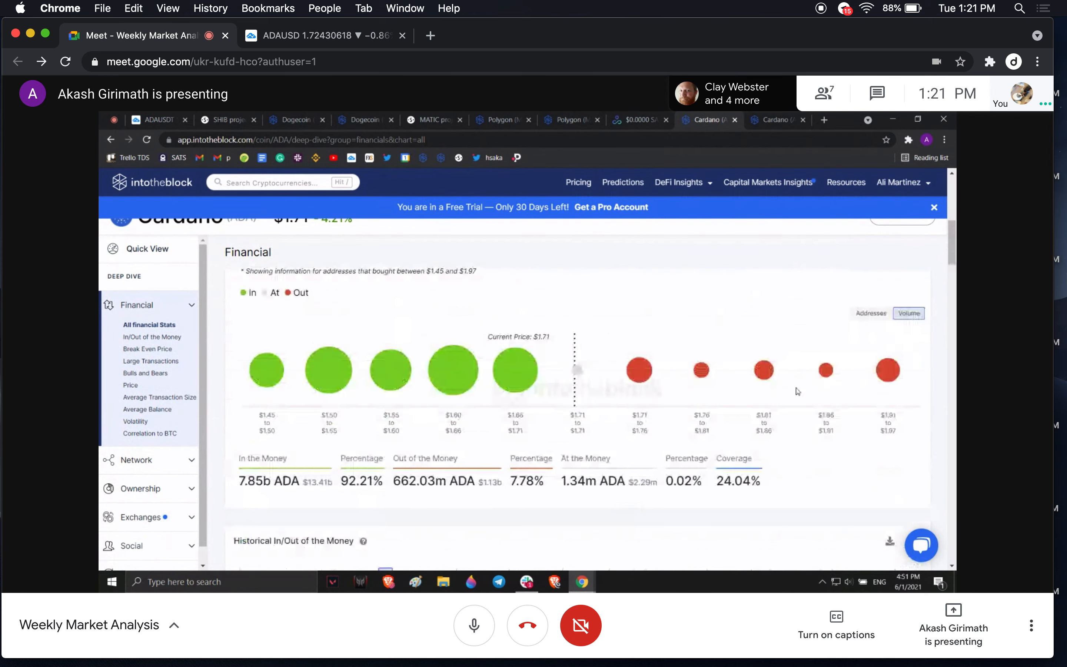
mouse_move(638, 370)
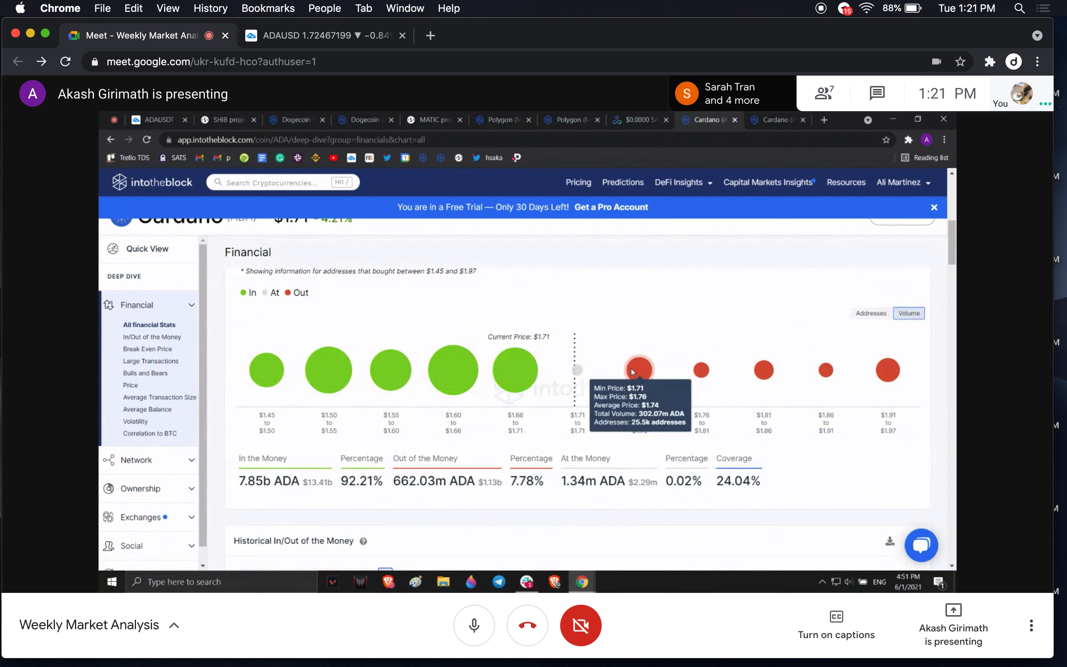
mouse_move(519, 370)
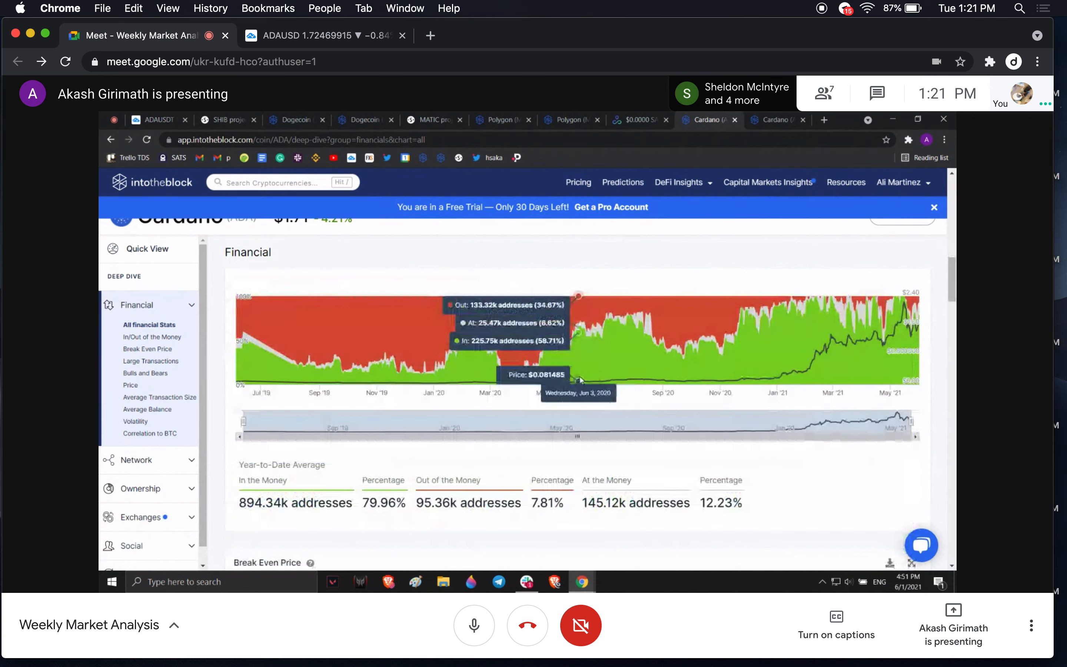
left_click(146, 349)
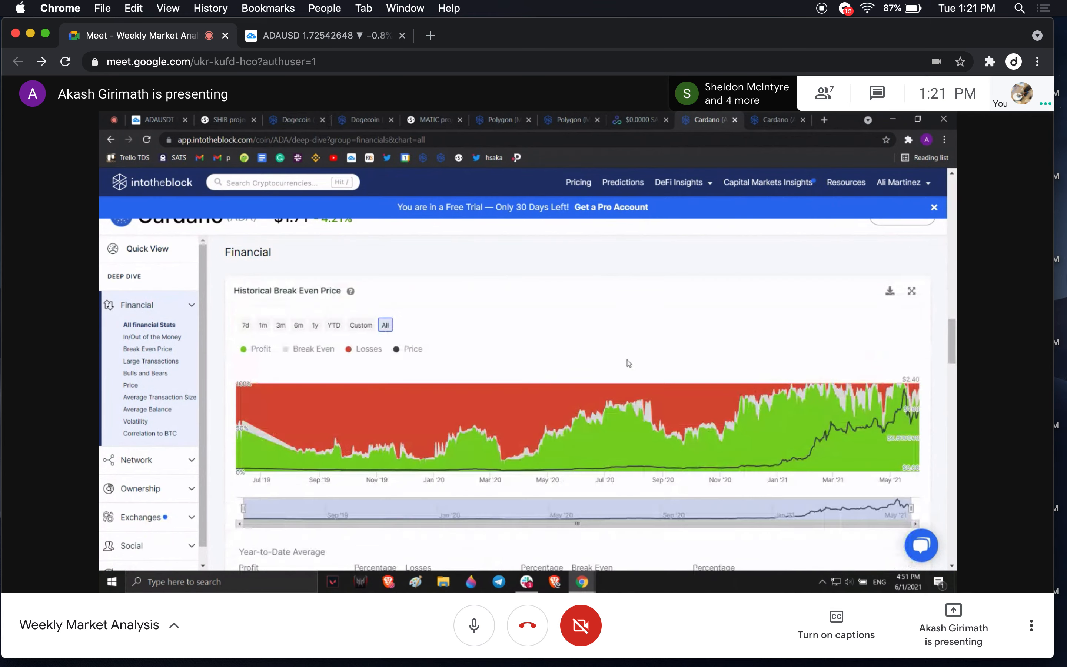
scroll("down", 3)
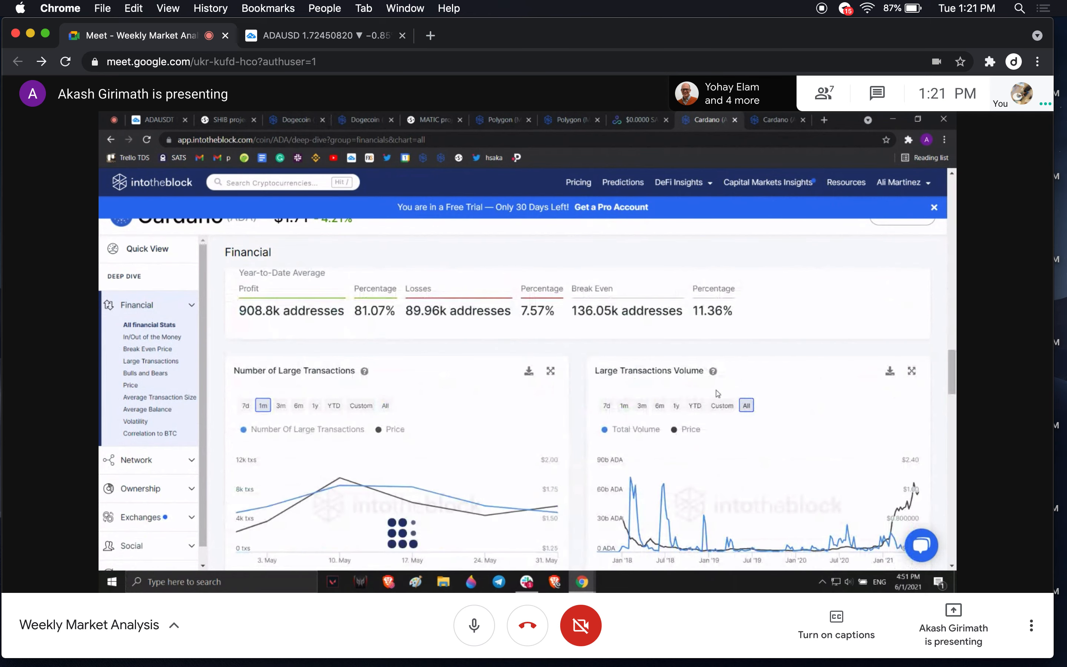
scroll("down", 3)
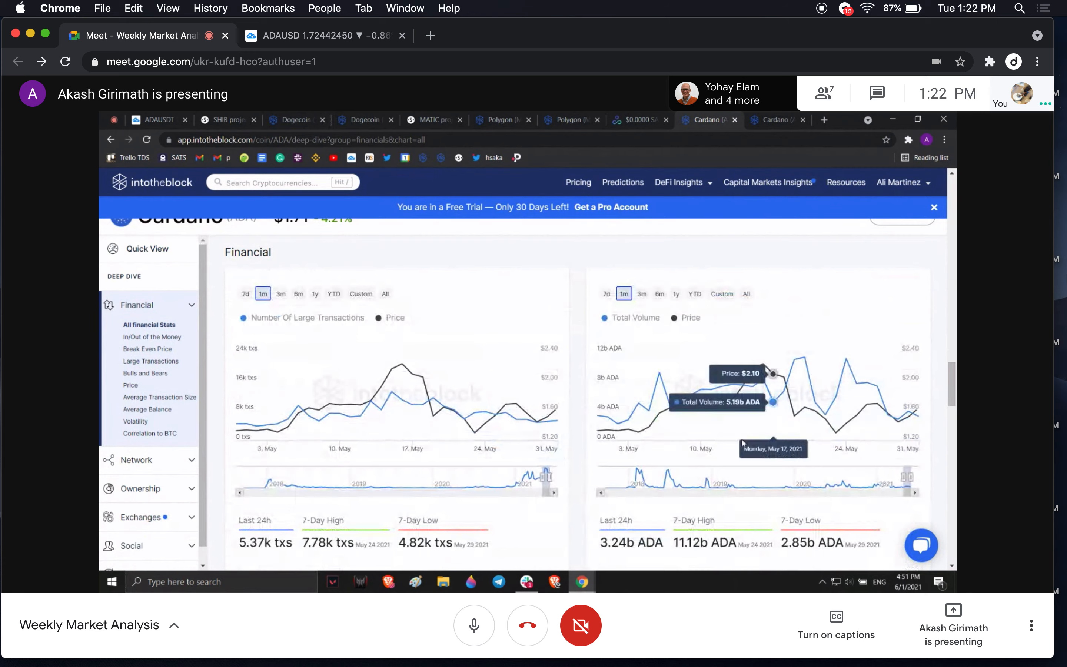
scroll("down", 3)
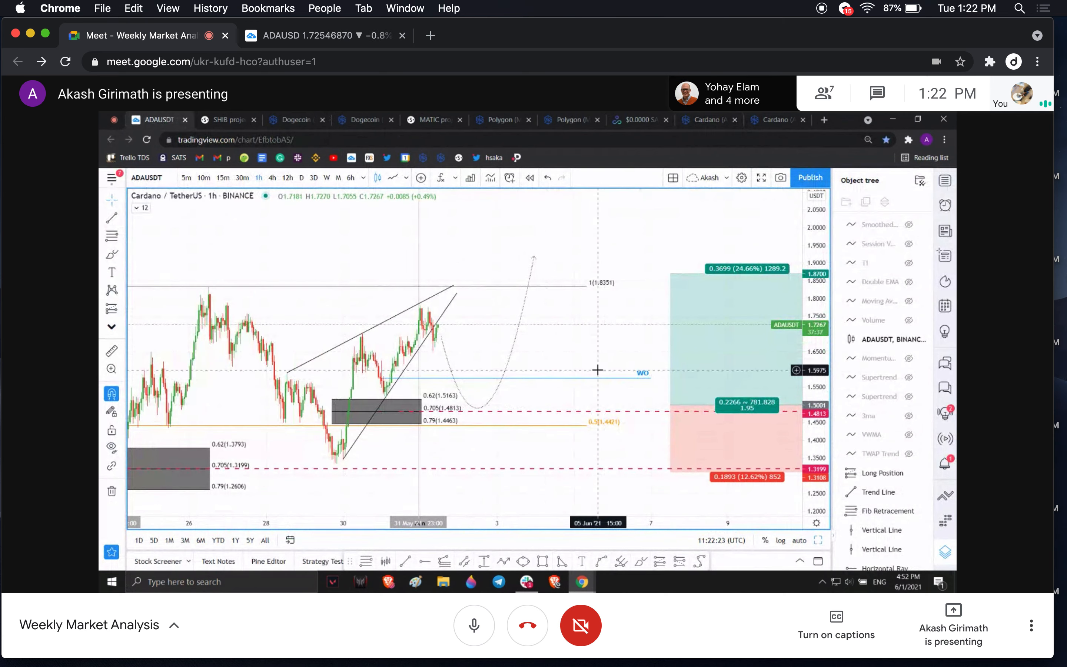
mouse_move(446, 329)
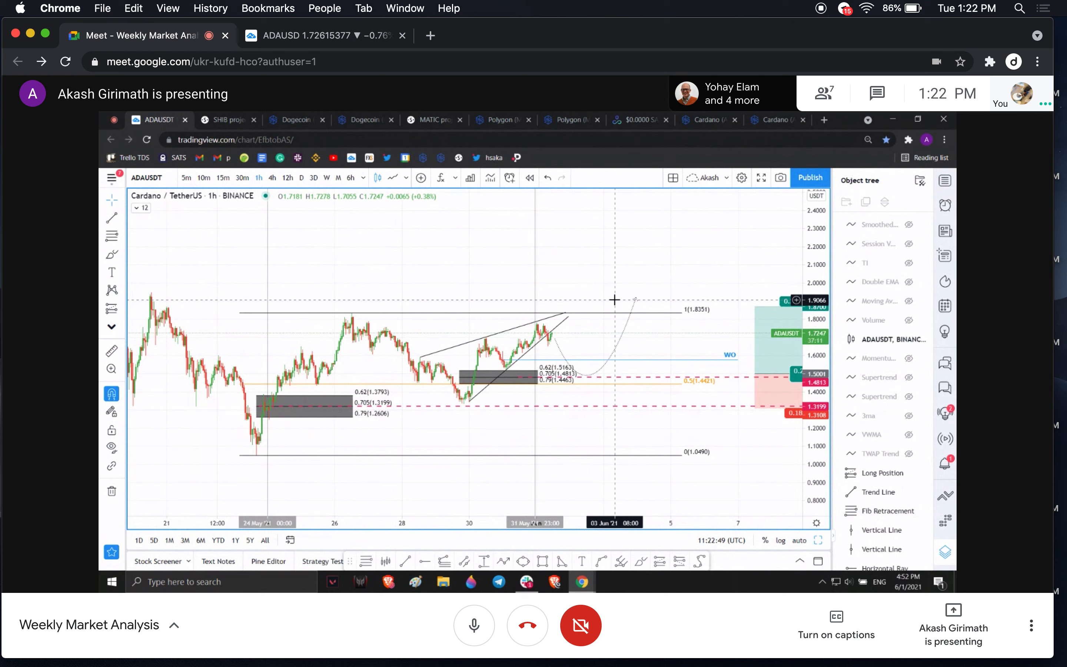
mouse_move(686, 313)
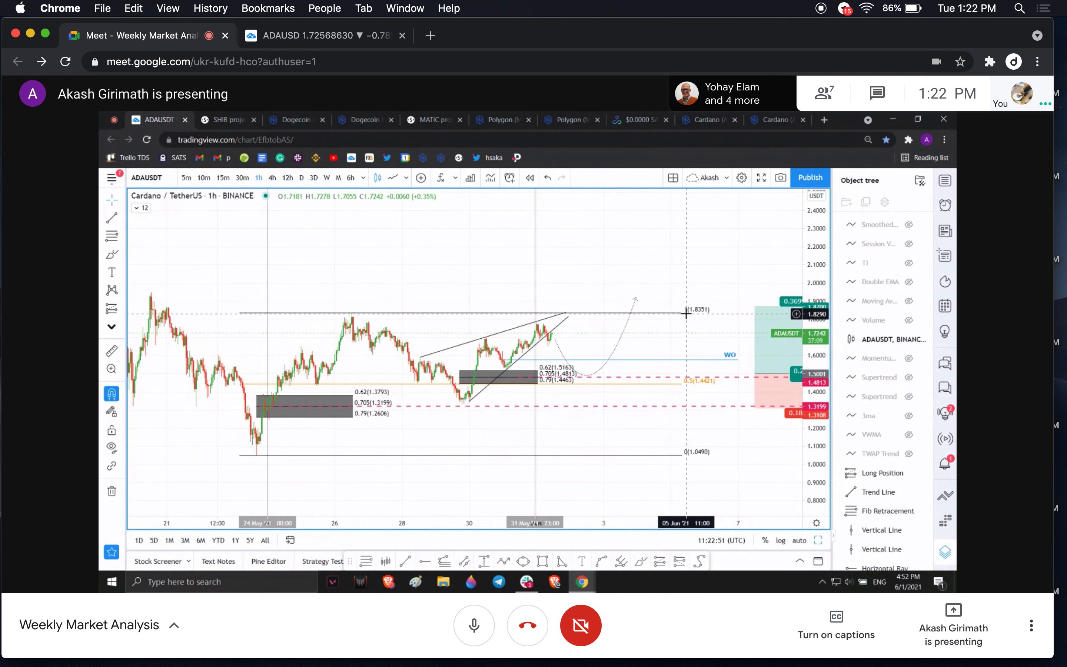
mouse_move(696, 299)
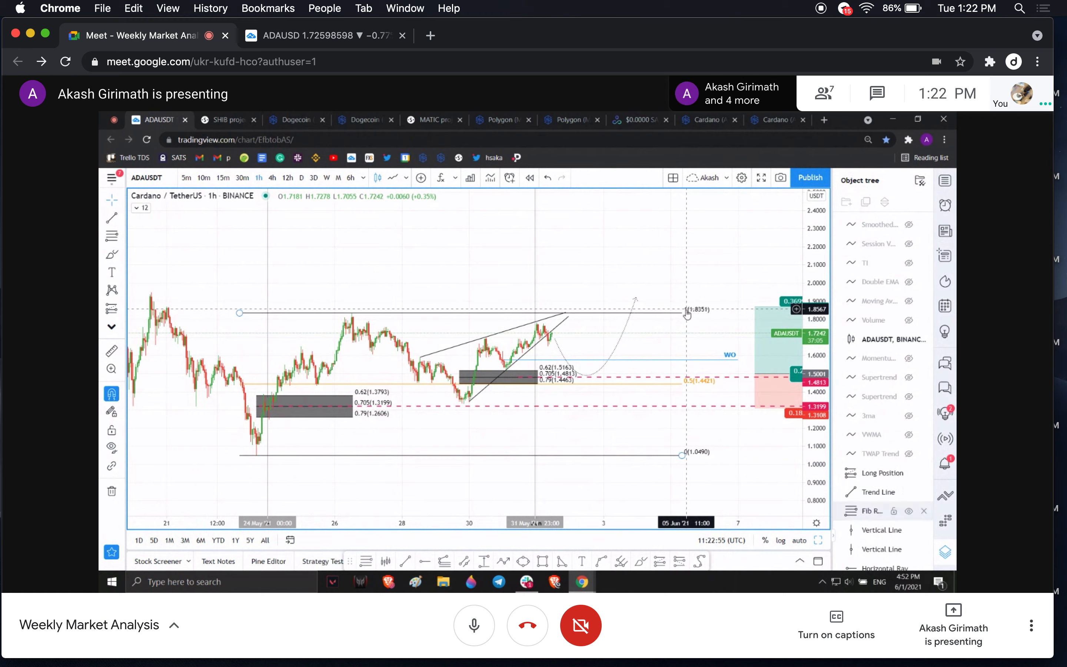
mouse_move(666, 295)
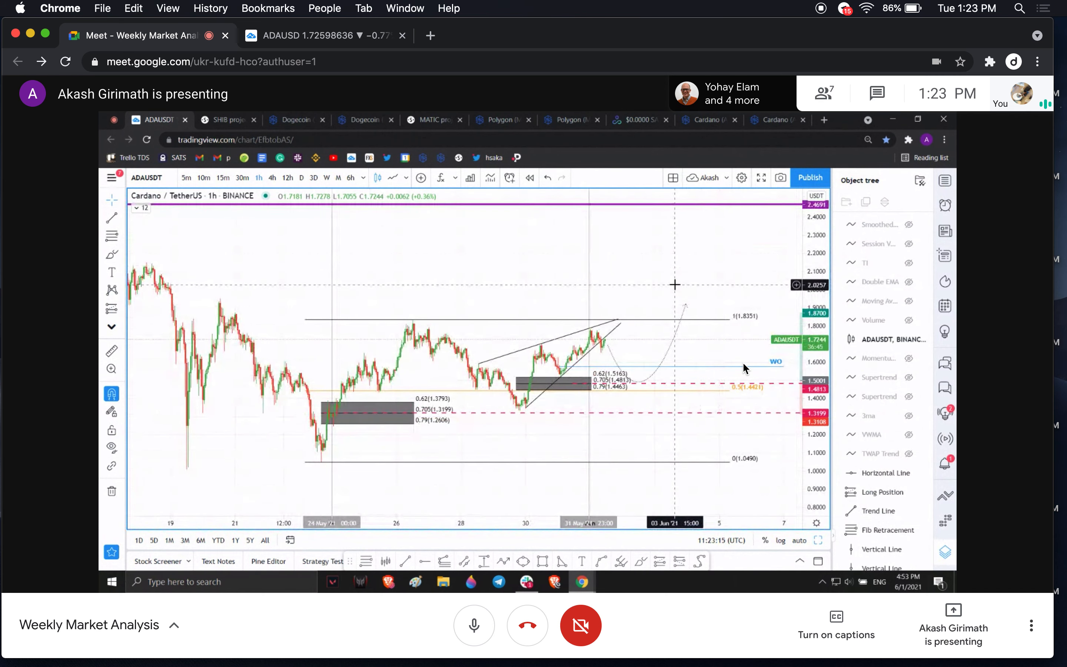
mouse_move(681, 279)
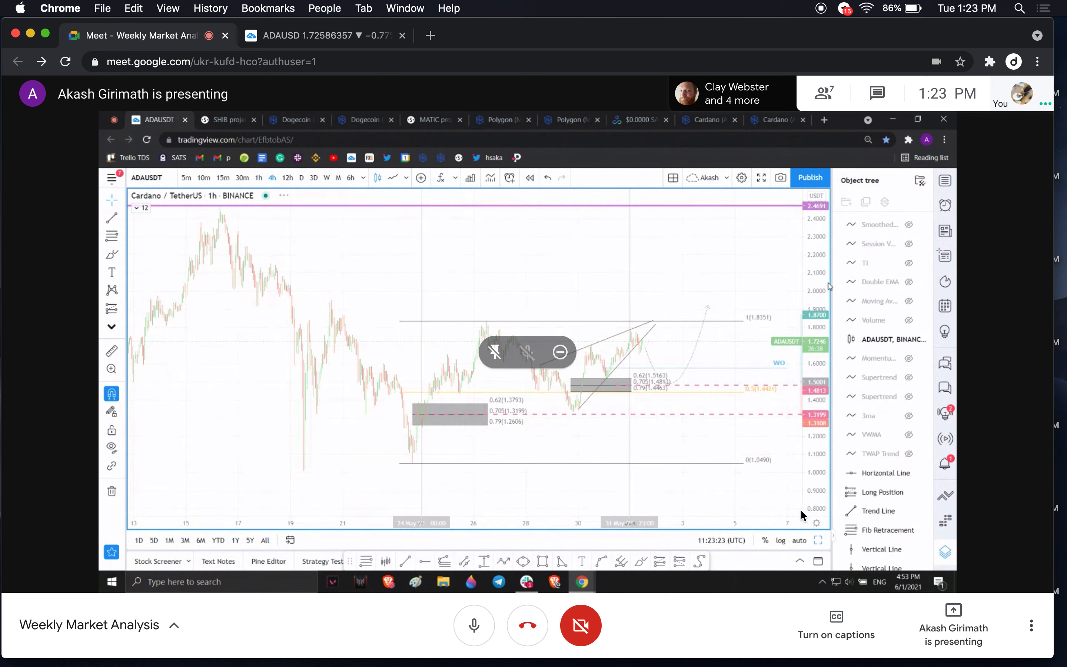
Show the ADAUSDT chart in four-hour candles with the 2.47 level and drawings kept.
left_click(271, 178)
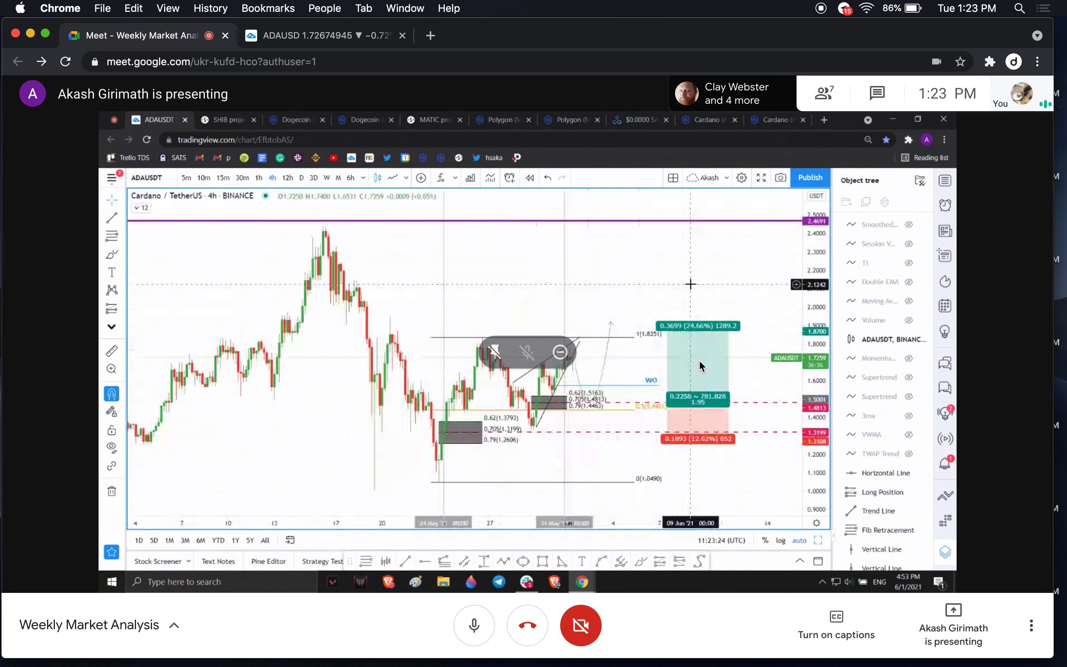